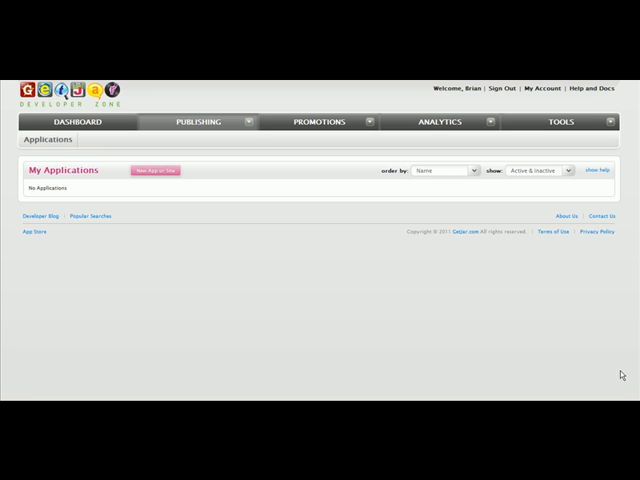
{"action": "mouse_move", "coordinate": [178, 174]}
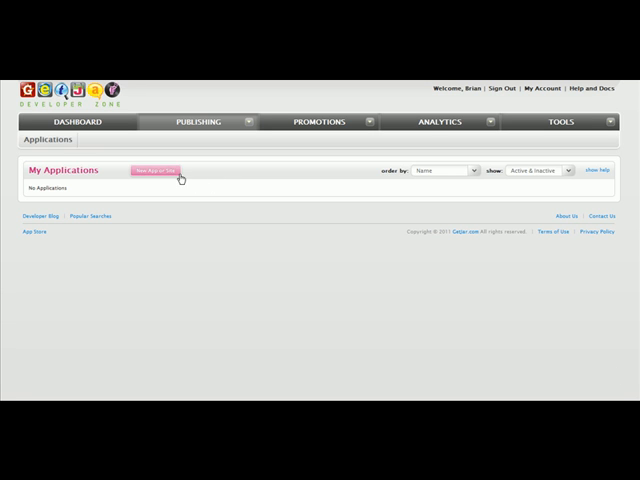
Step: Start a new application listing from My Applications
{"action": "left_click", "coordinate": [156, 170]}
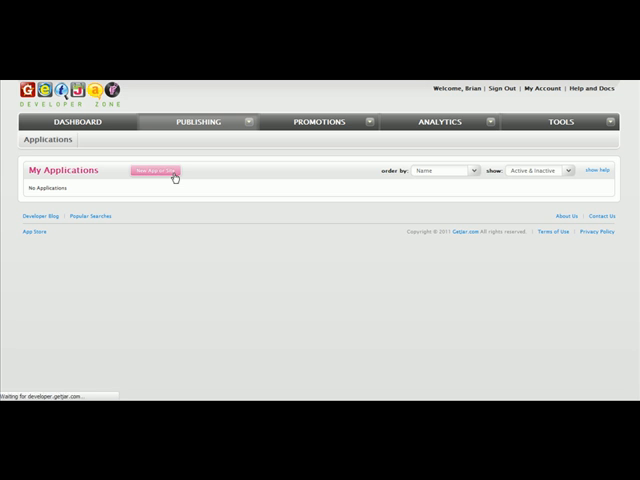
{"action": "left_click", "coordinate": [164, 170]}
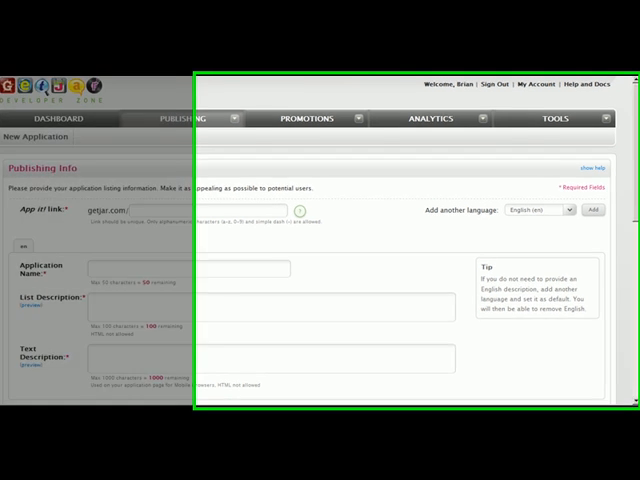
{"action": "scroll", "scroll_direction": "down", "scroll_amount": 3}
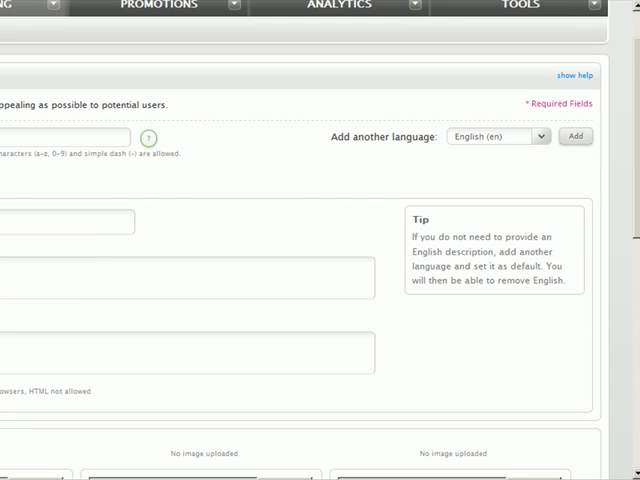
{"action": "mouse_move", "coordinate": [610, 92]}
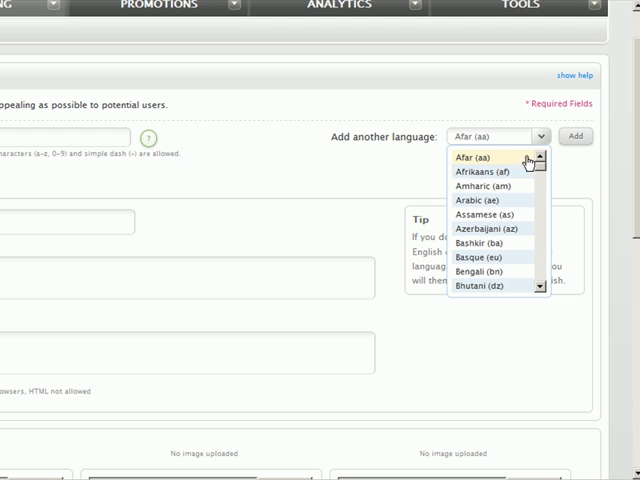
{"action": "mouse_move", "coordinate": [518, 202]}
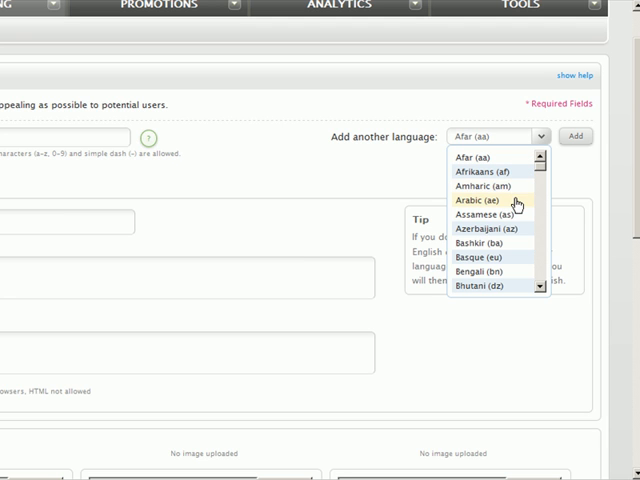
{"action": "left_click", "coordinate": [476, 186]}
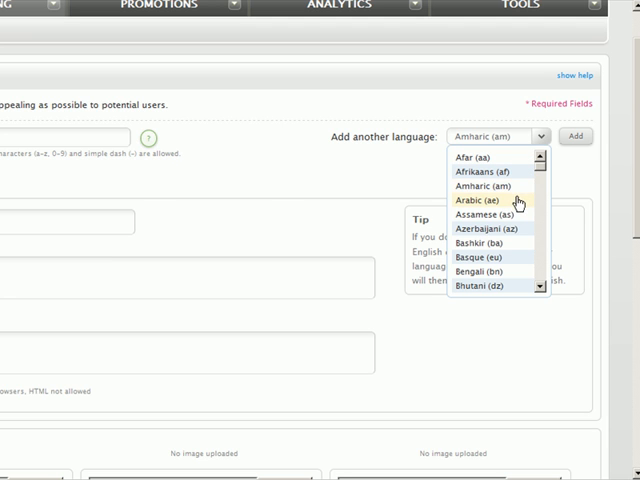
{"action": "left_click", "coordinate": [576, 136]}
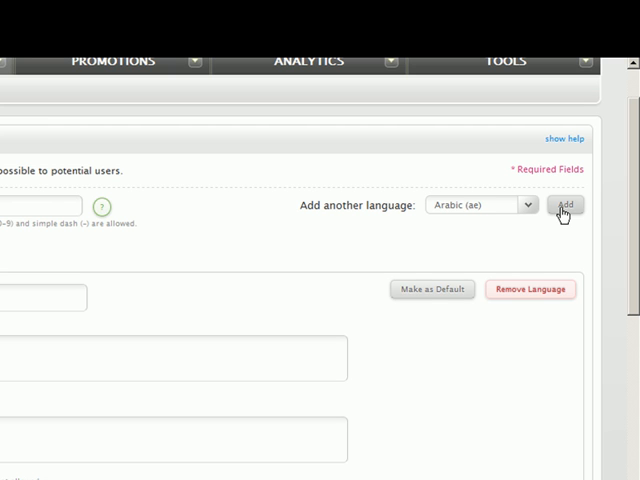
{"action": "mouse_move", "coordinate": [544, 288]}
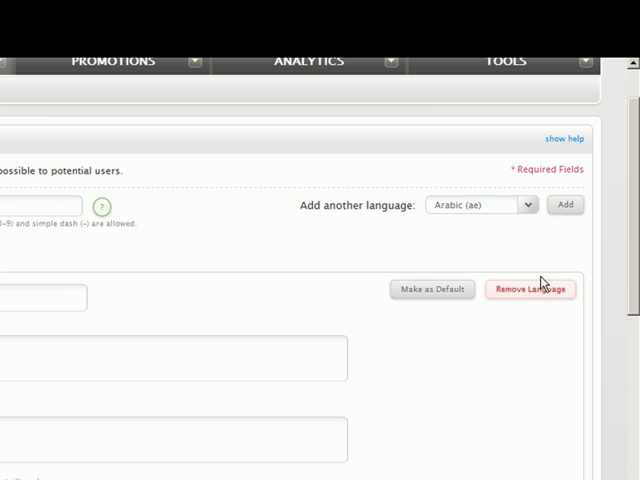
{"action": "left_click", "coordinate": [532, 288]}
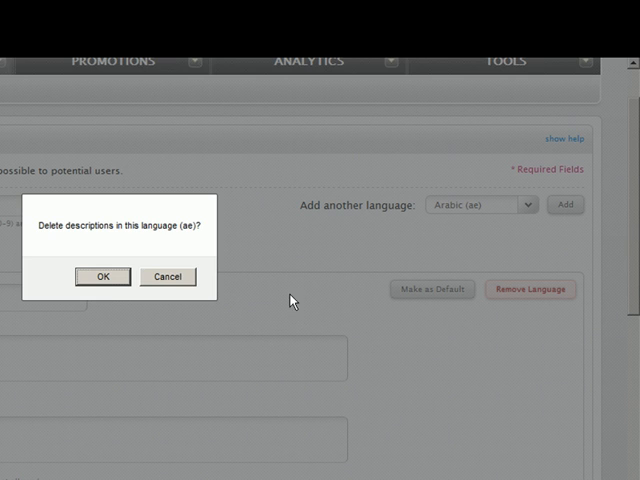
{"action": "left_click", "coordinate": [100, 276]}
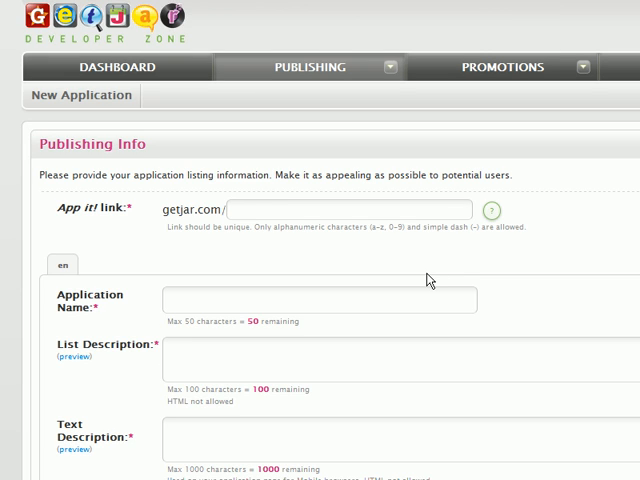
Step: Set the app link to getjar.com/peacefulpenguins
{"action": "type", "text": "peaceful"}
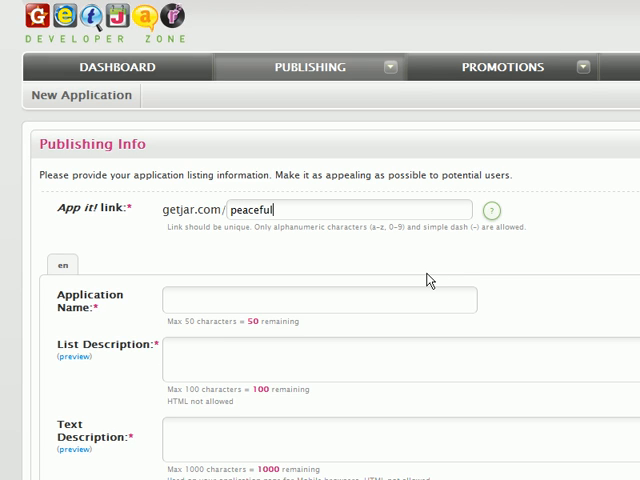
{"action": "type", "text": "pengui"}
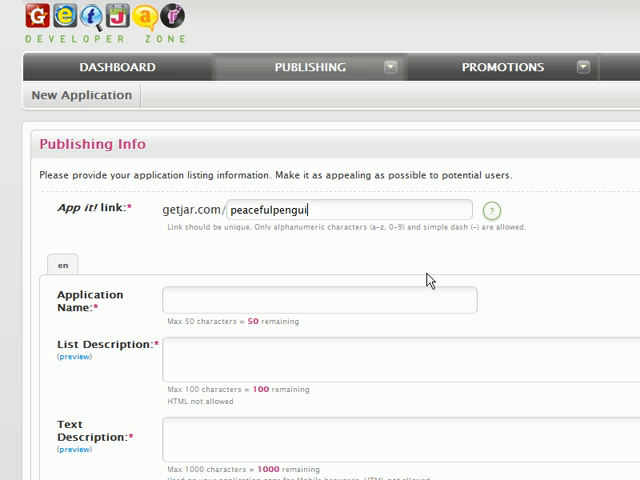
{"action": "type", "text": "ns"}
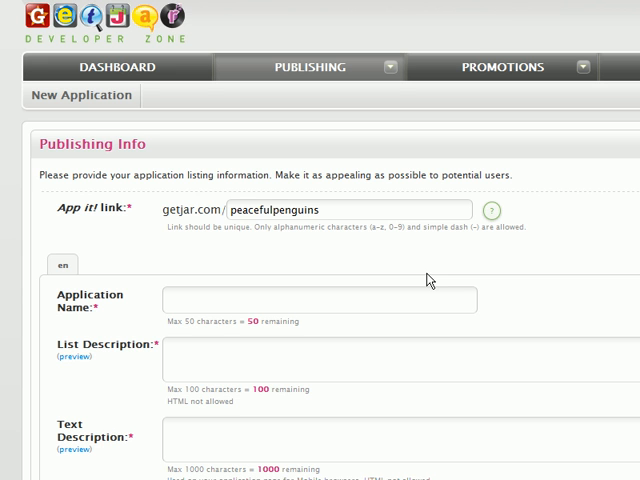
{"action": "scroll", "scroll_direction": "down", "scroll_amount": 3}
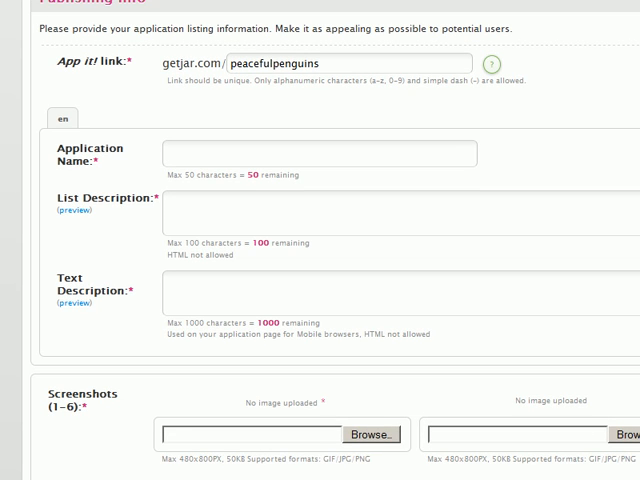
Step: Name the application 'Peaceful Penguins'
{"action": "type", "text": "Peaceful"}
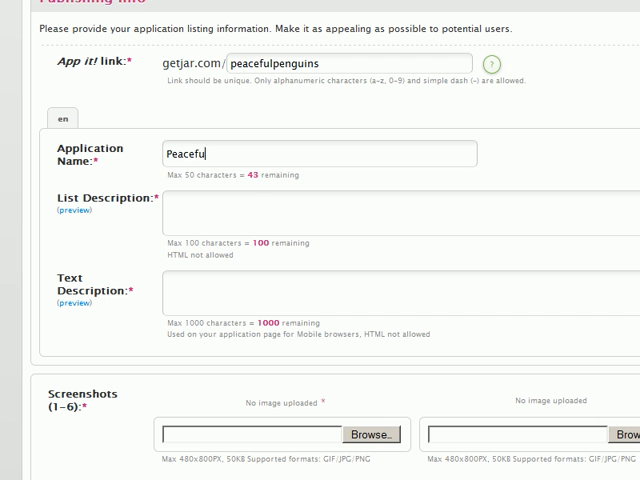
{"action": "type", "text": "Penguins"}
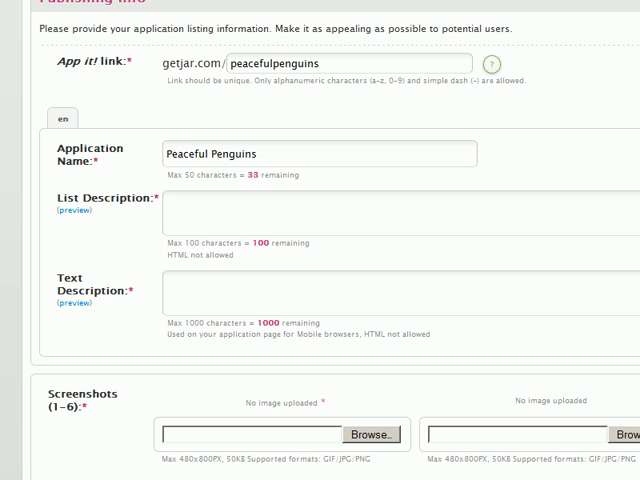
{"action": "scroll", "scroll_direction": "down", "scroll_amount": 3}
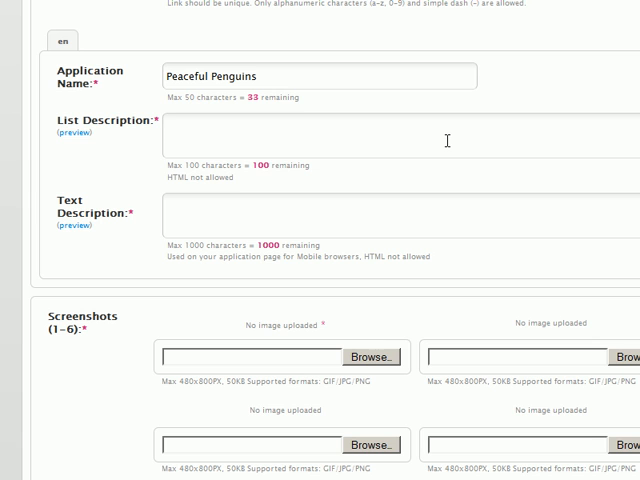
Step: Enter 'A fun, casual game' as both the list description and text description
{"action": "type", "text": "A fun, casu"}
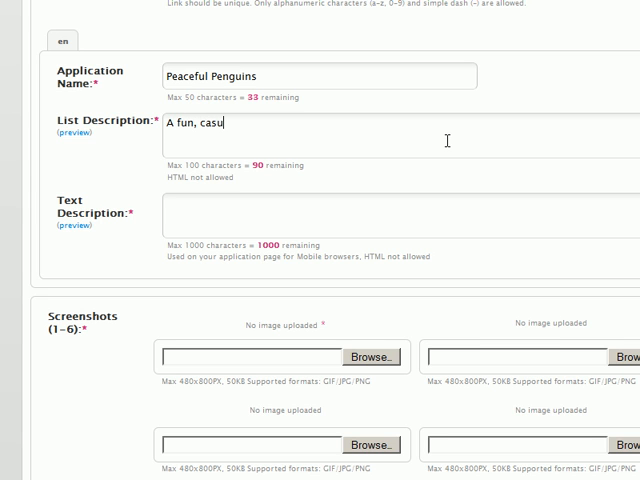
{"action": "type", "text": "al game"}
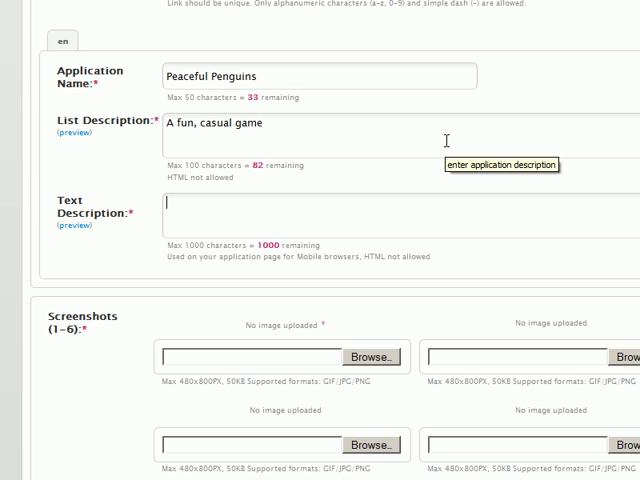
{"action": "type", "text": "A fun, casual game"}
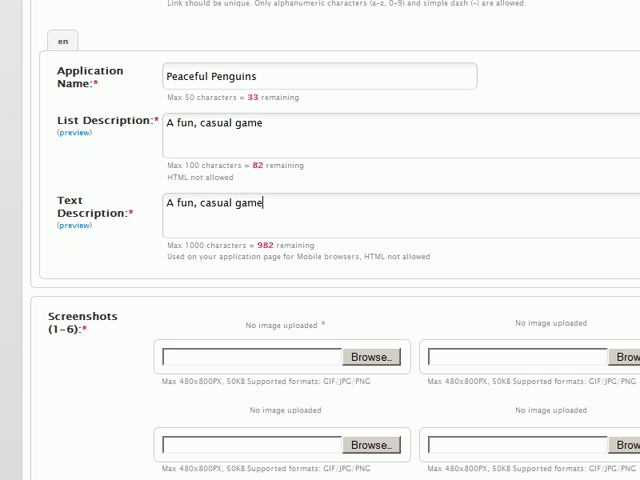
{"action": "scroll", "scroll_direction": "down", "scroll_amount": 3}
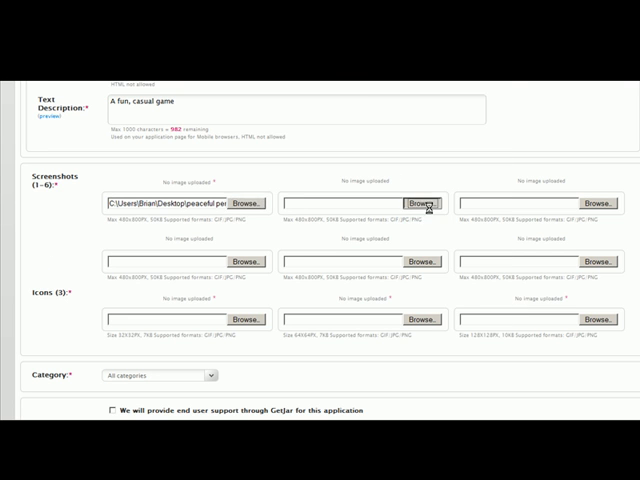
Step: Choose peacefulpenguins image files from the Desktop for the screenshot and icon slots
{"action": "left_click", "coordinate": [424, 200]}
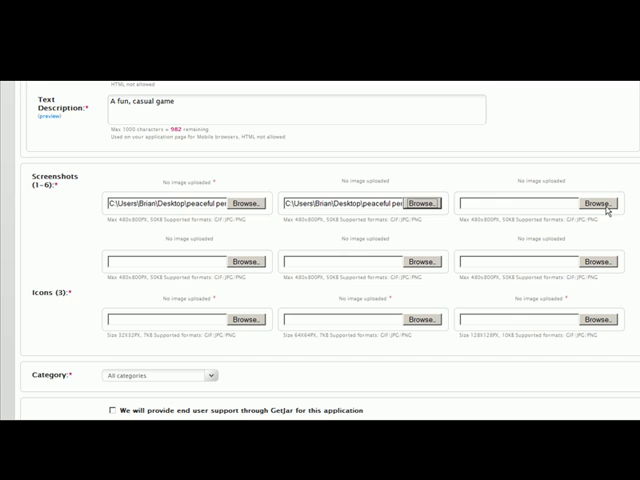
{"action": "left_click", "coordinate": [600, 200]}
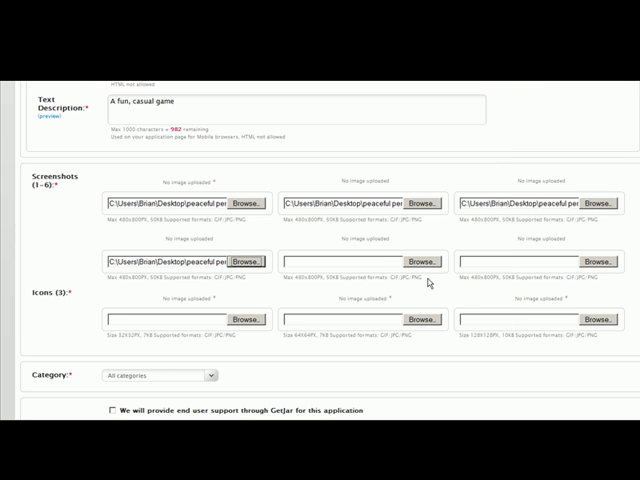
{"action": "left_click", "coordinate": [420, 260]}
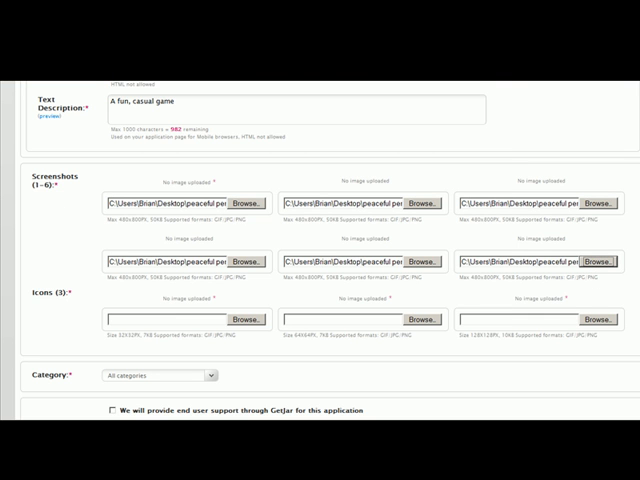
{"action": "scroll", "scroll_direction": "down", "scroll_amount": 3}
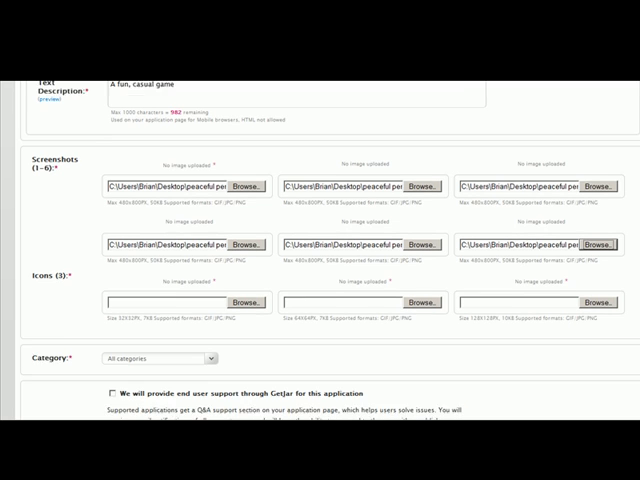
{"action": "scroll", "scroll_direction": "down", "scroll_amount": 3}
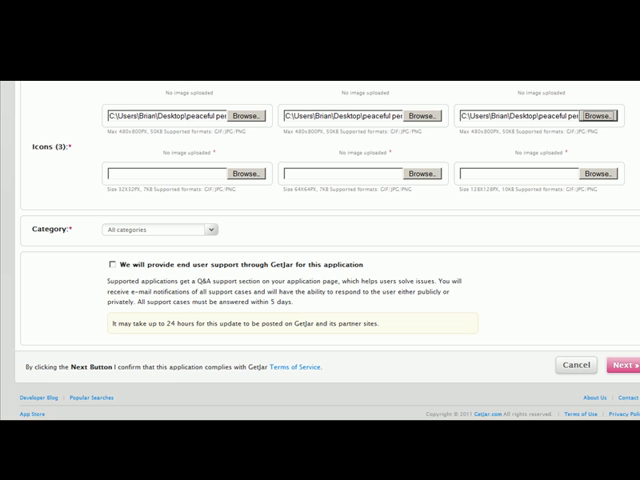
{"action": "mouse_move", "coordinate": [156, 200]}
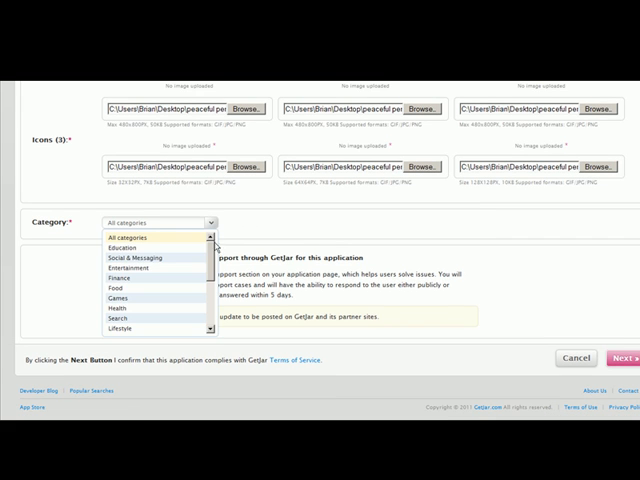
Step: File the app under Games / Word Games and submit the listing to continue to build upload
{"action": "left_click", "coordinate": [118, 296]}
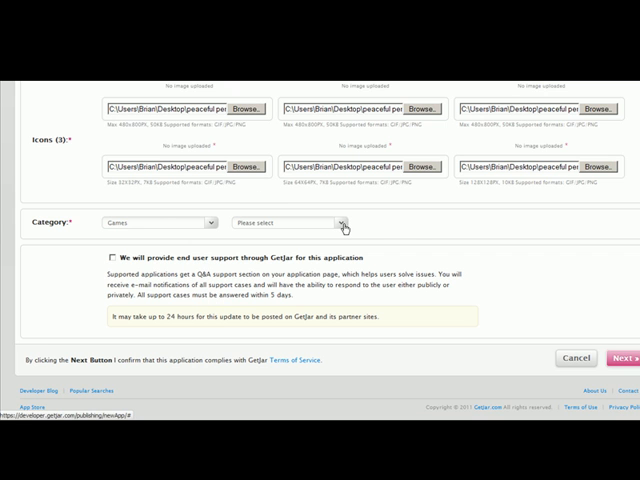
{"action": "left_click", "coordinate": [342, 222]}
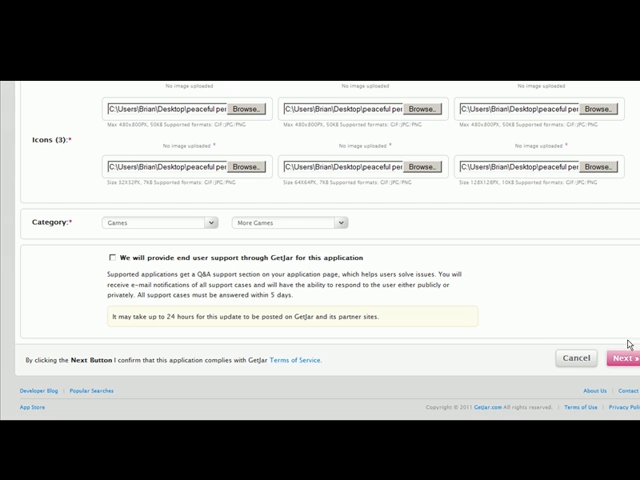
{"action": "mouse_move", "coordinate": [628, 358]}
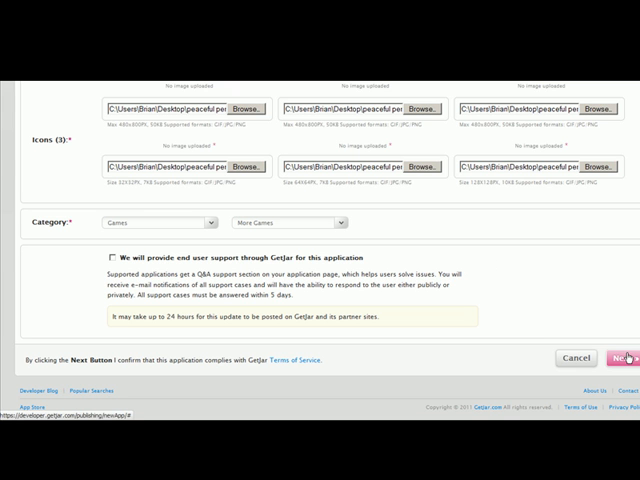
{"action": "left_click", "coordinate": [628, 358]}
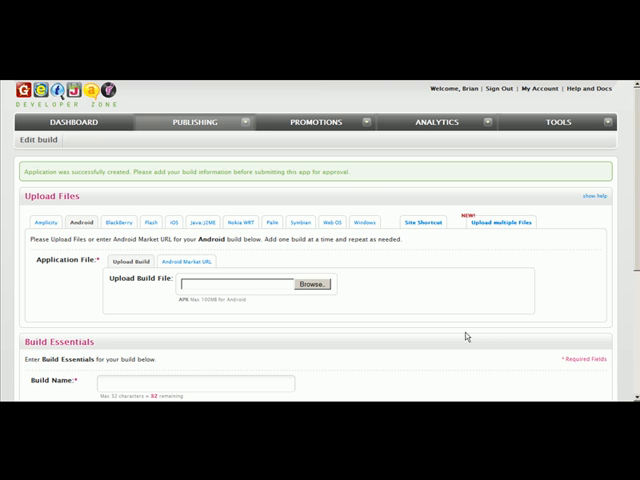
{"action": "mouse_move", "coordinate": [380, 172]}
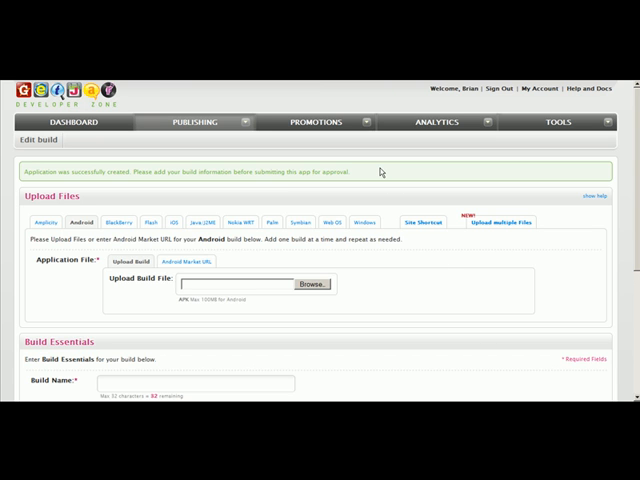